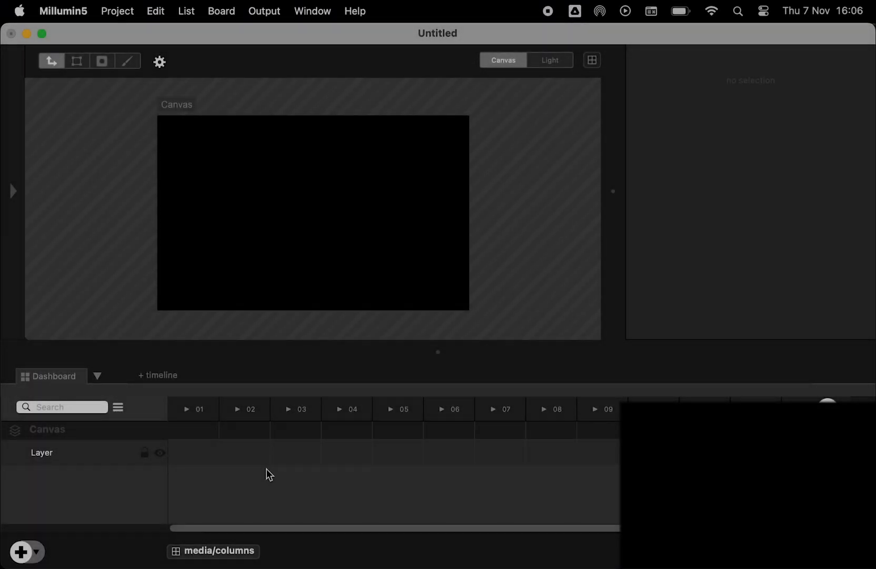
Add a Laser Layer and play a Laser Drawing from the Library in column 01, showing a circle.
{"action": "left_click", "coordinate": [21, 552]}
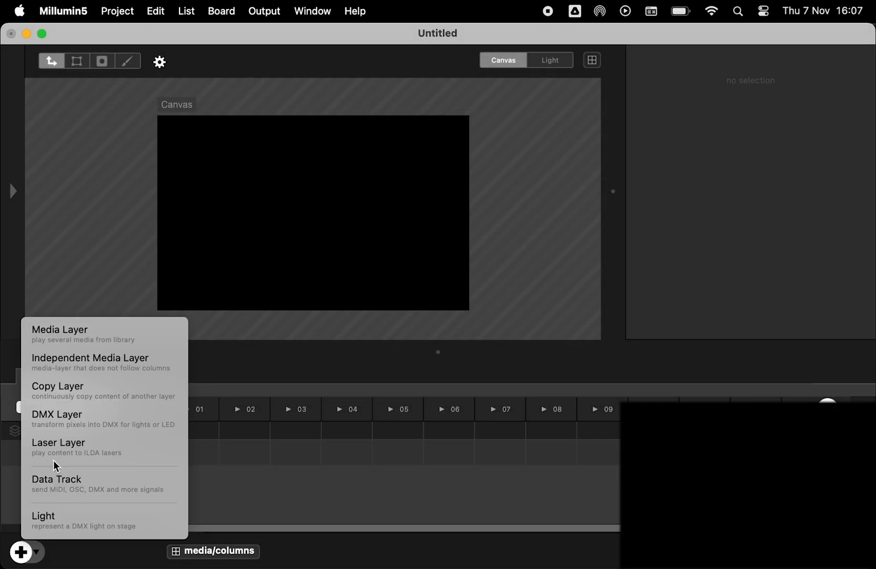
{"action": "left_click", "coordinate": [58, 447]}
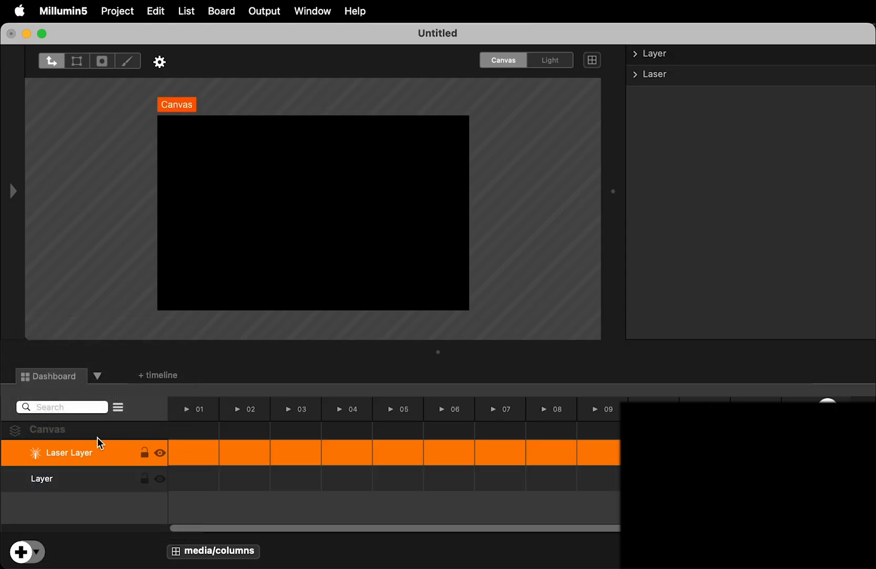
{"action": "left_click", "coordinate": [14, 191]}
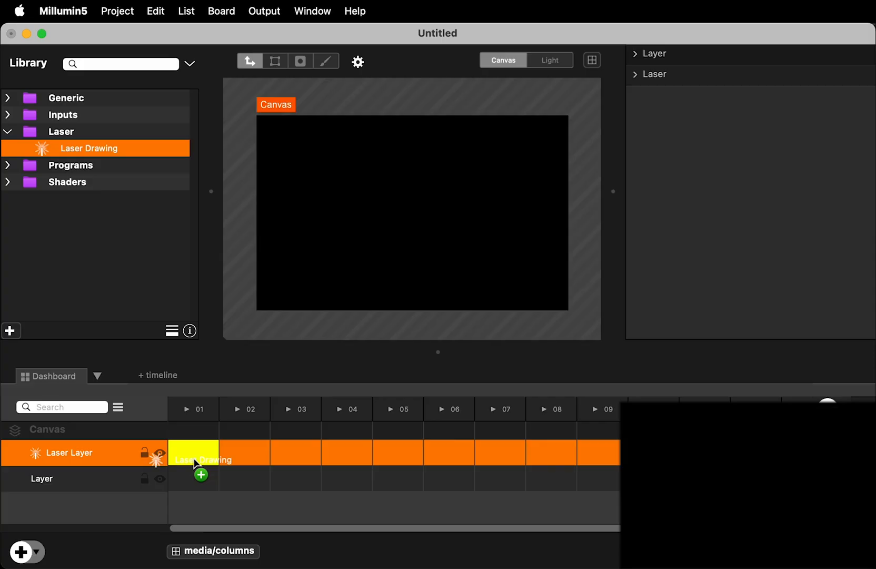
{"action": "left_click", "coordinate": [193, 453]}
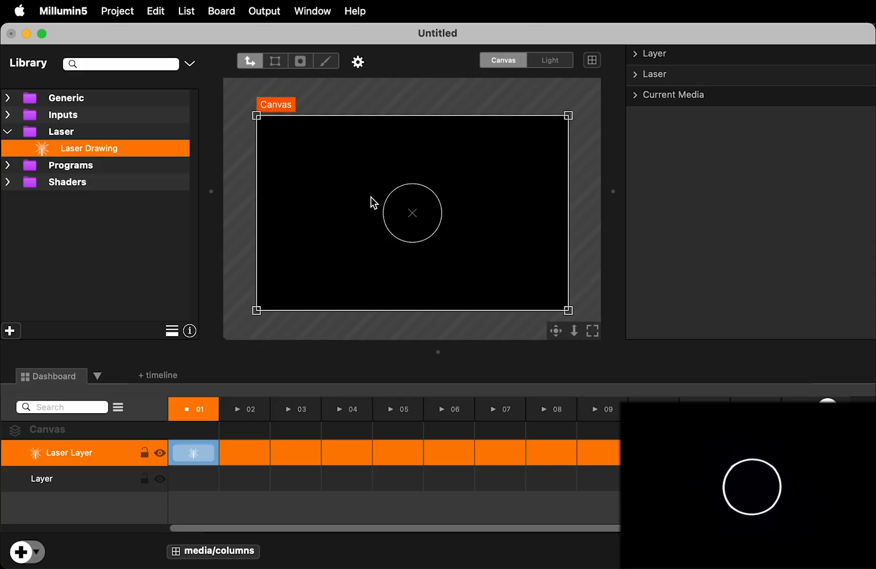
{"action": "left_click", "coordinate": [312, 11]}
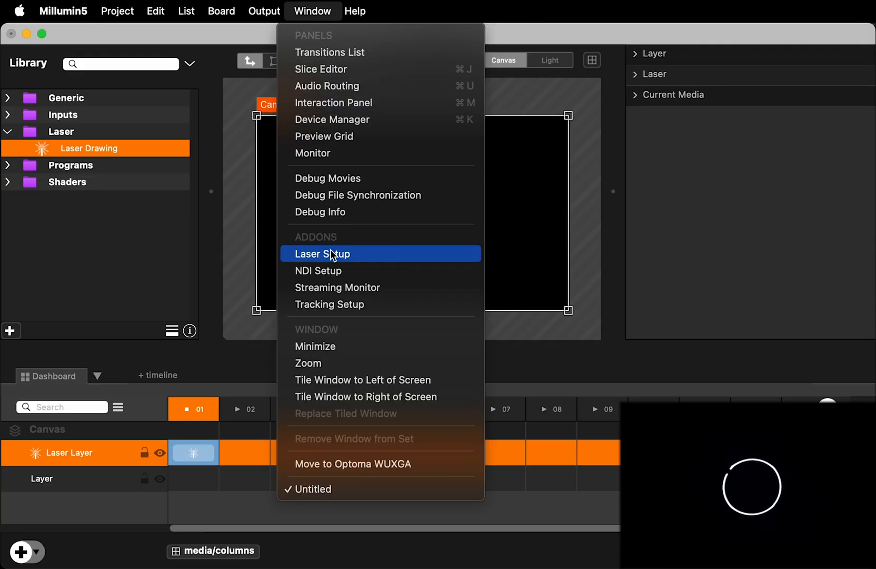
In Window > Laser Setup for the LaserCube output, warp the Mapping so the circle becomes a tall ellipse.
{"action": "left_click", "coordinate": [322, 254]}
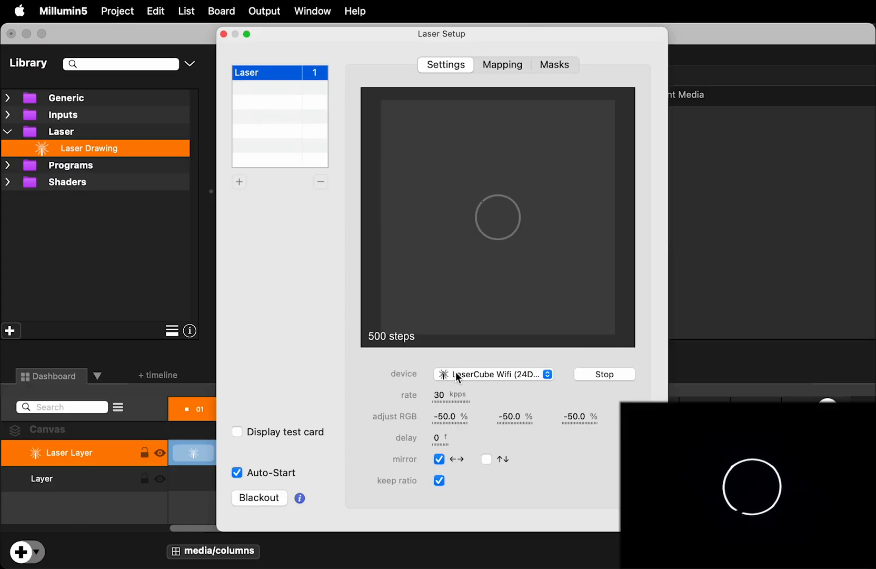
{"action": "mouse_move", "coordinate": [468, 384]}
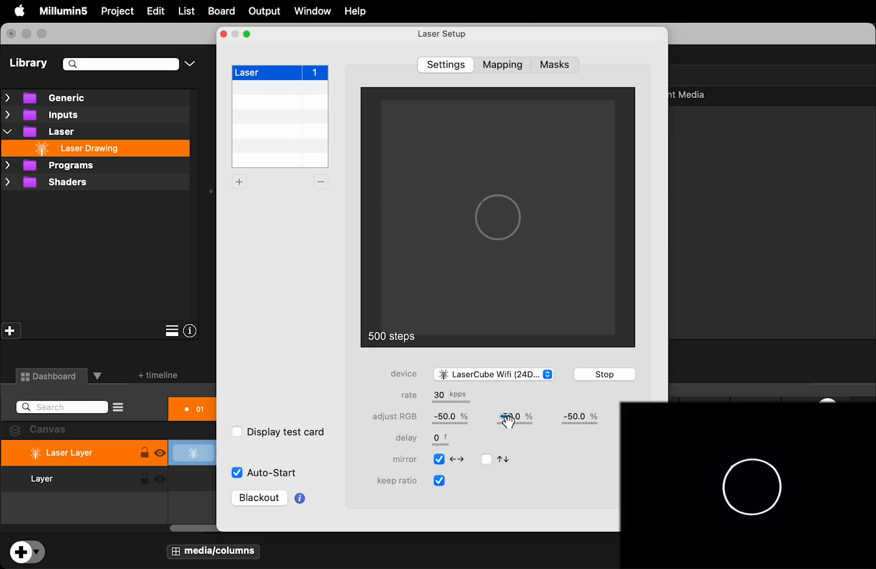
{"action": "mouse_move", "coordinate": [402, 488]}
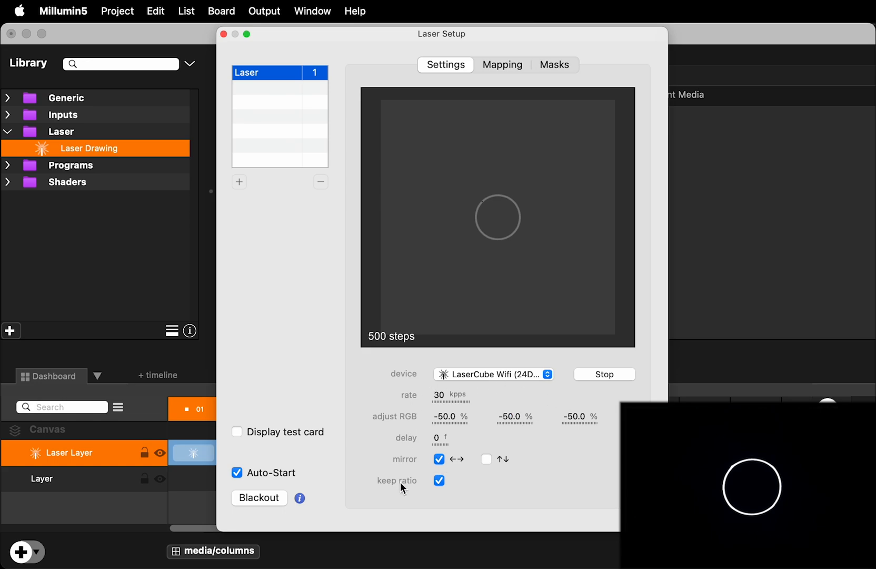
{"action": "mouse_move", "coordinate": [269, 176]}
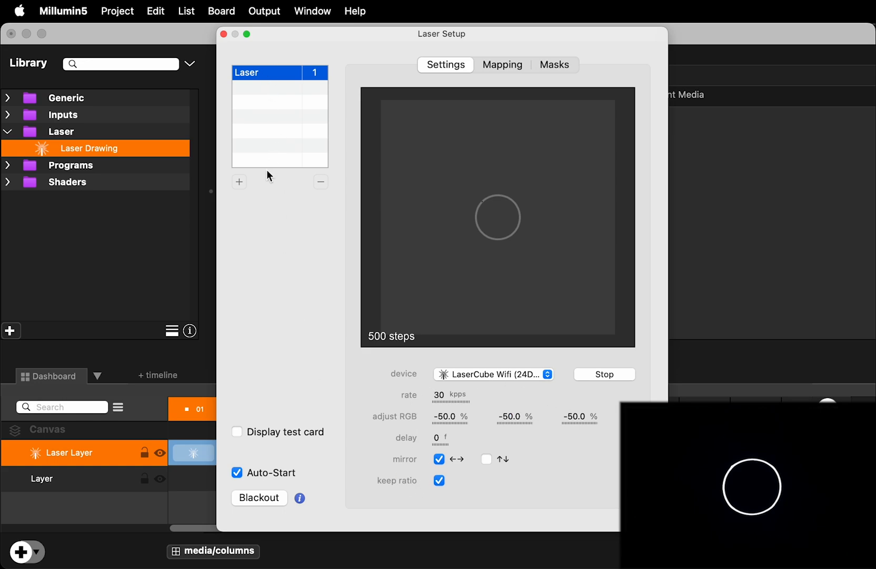
{"action": "mouse_move", "coordinate": [422, 107]}
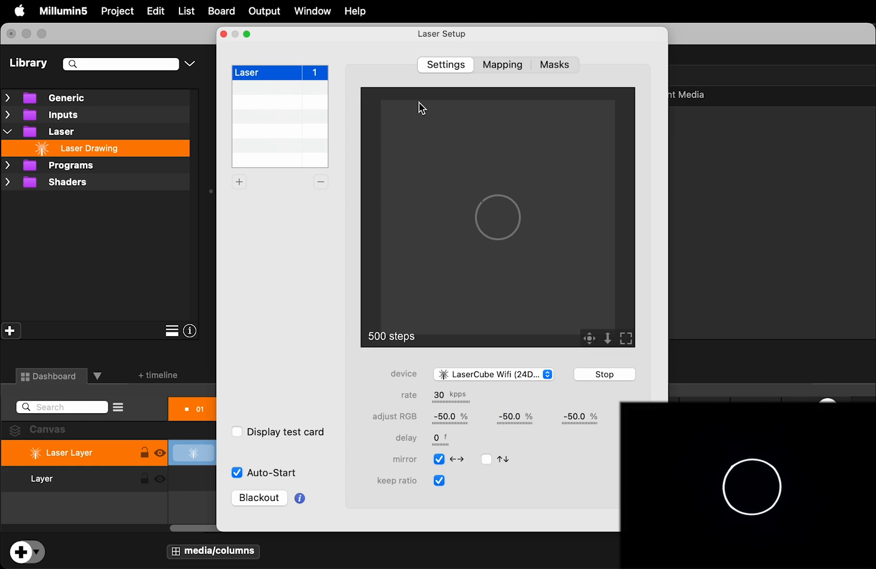
{"action": "left_click", "coordinate": [501, 65]}
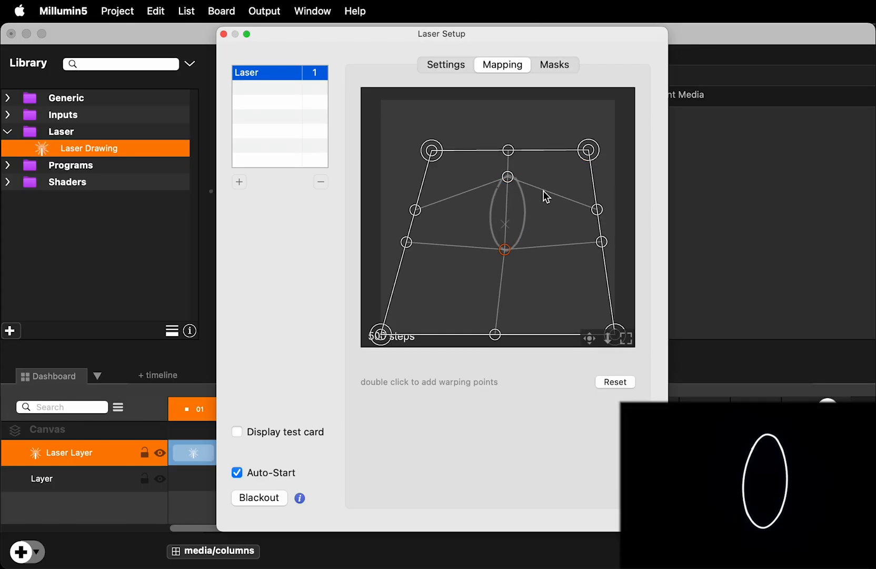
Reset the mapping warp to an undistorted circle and move on to the Masks settings.
{"action": "left_click", "coordinate": [614, 381]}
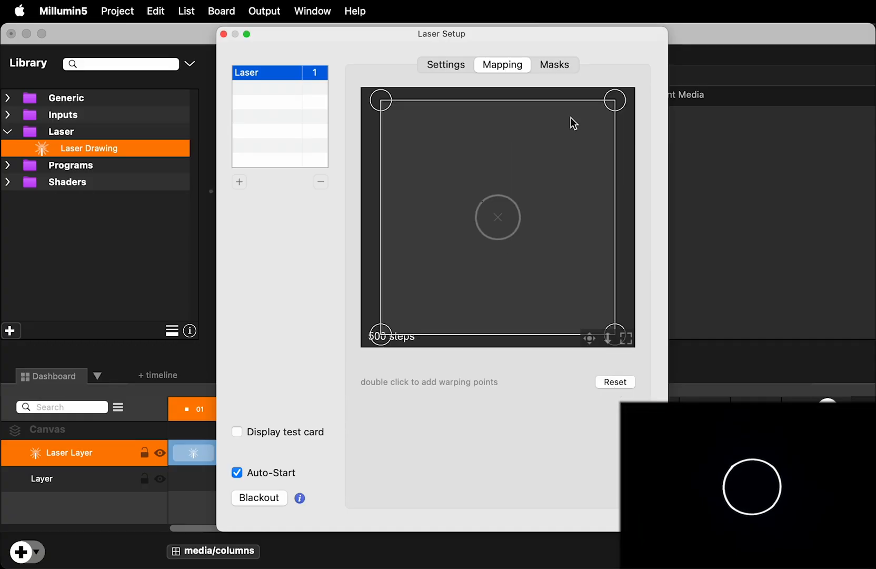
{"action": "left_click", "coordinate": [554, 64]}
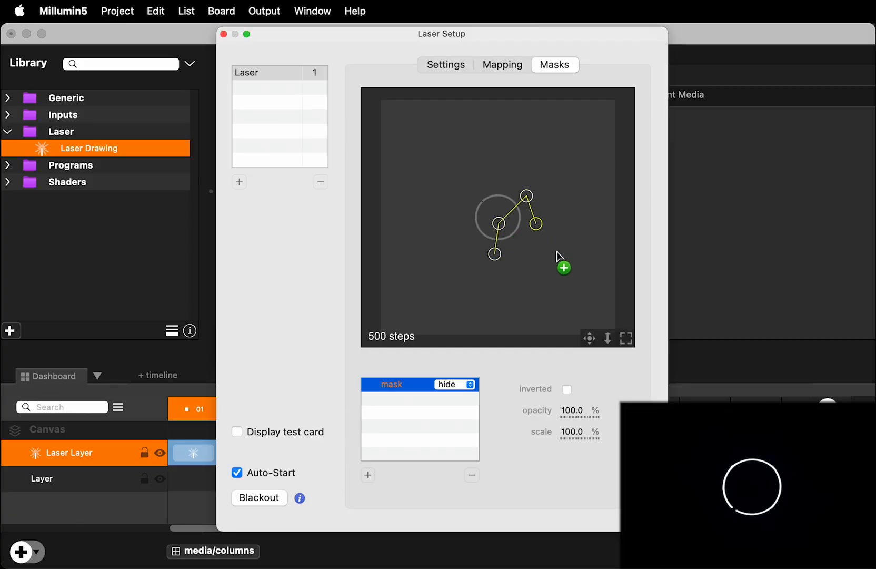
Close the mask polygon, make it Inverted so it cuts a gap from the circle, then remove it.
{"action": "left_click", "coordinate": [565, 262]}
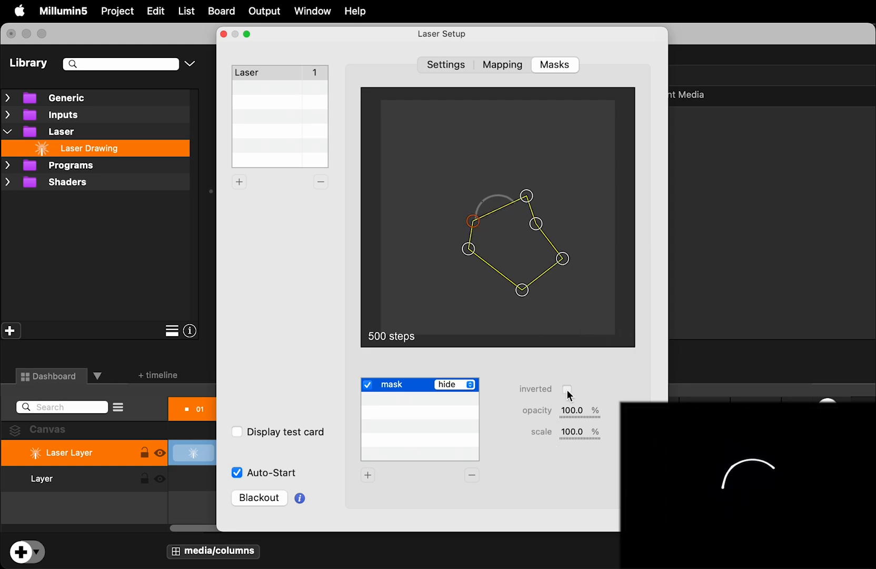
{"action": "left_click", "coordinate": [566, 388]}
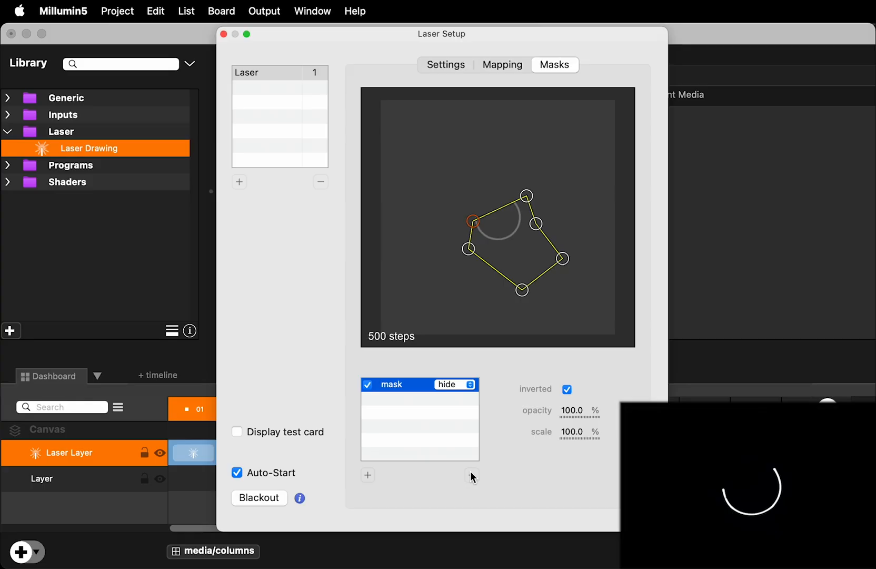
{"action": "left_click", "coordinate": [224, 34]}
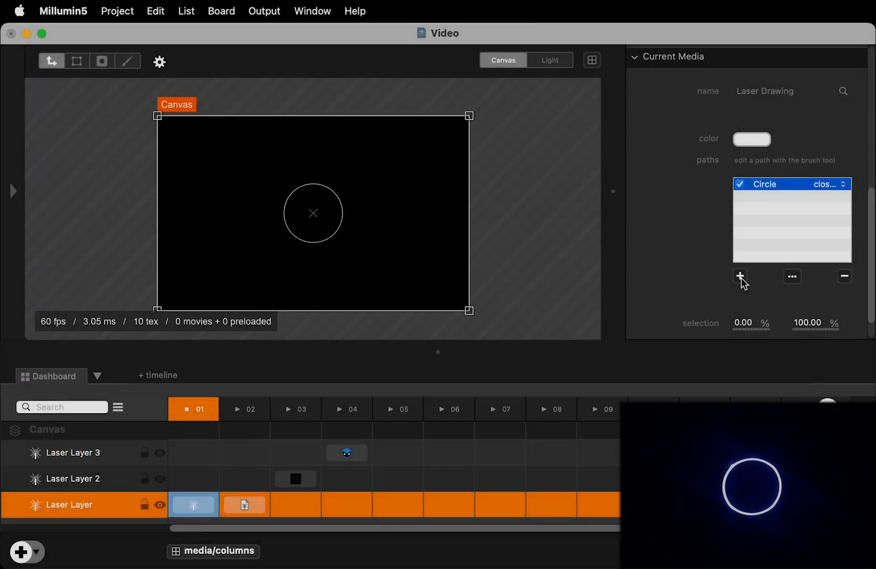
Add a Free Line path, draw a wavy freehand laser line, then play the earthrot.ild globe in column 02.
{"action": "left_click", "coordinate": [739, 276]}
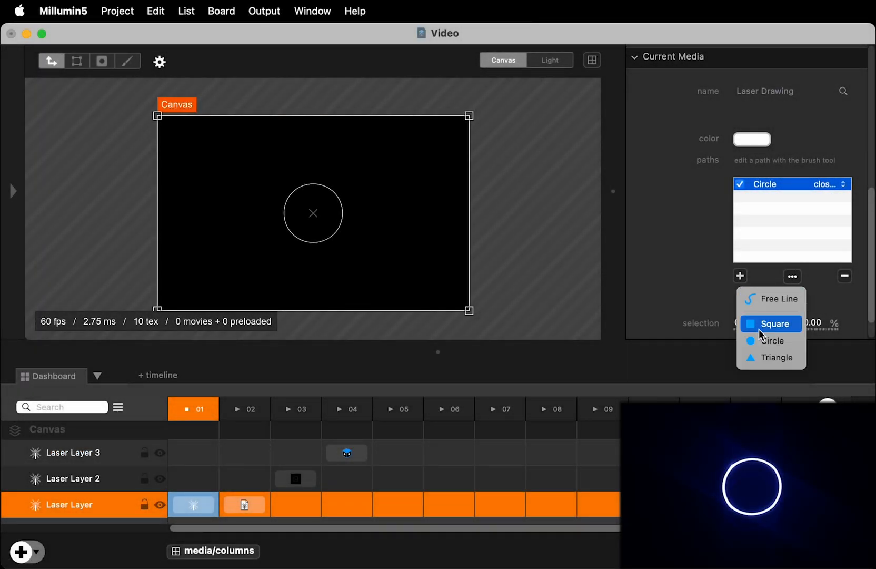
{"action": "mouse_move", "coordinate": [775, 298]}
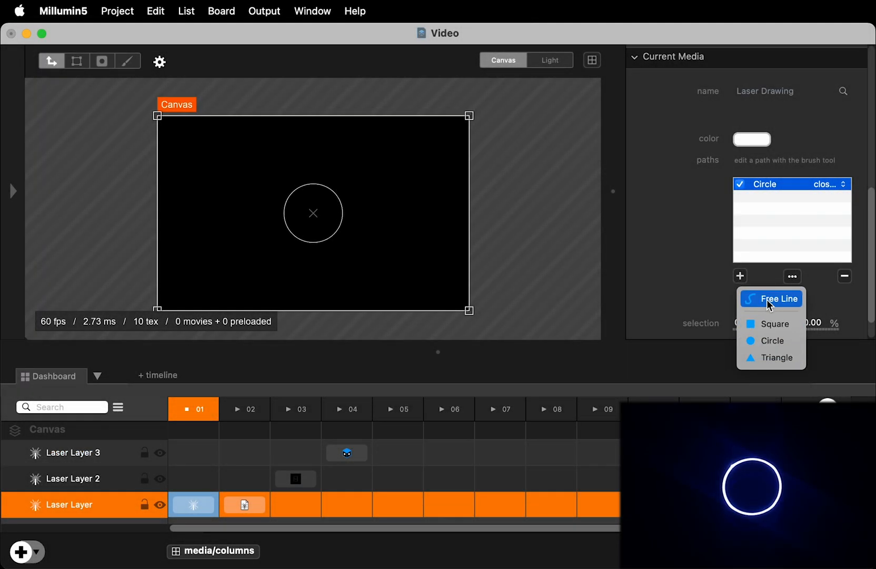
{"action": "left_click", "coordinate": [777, 298]}
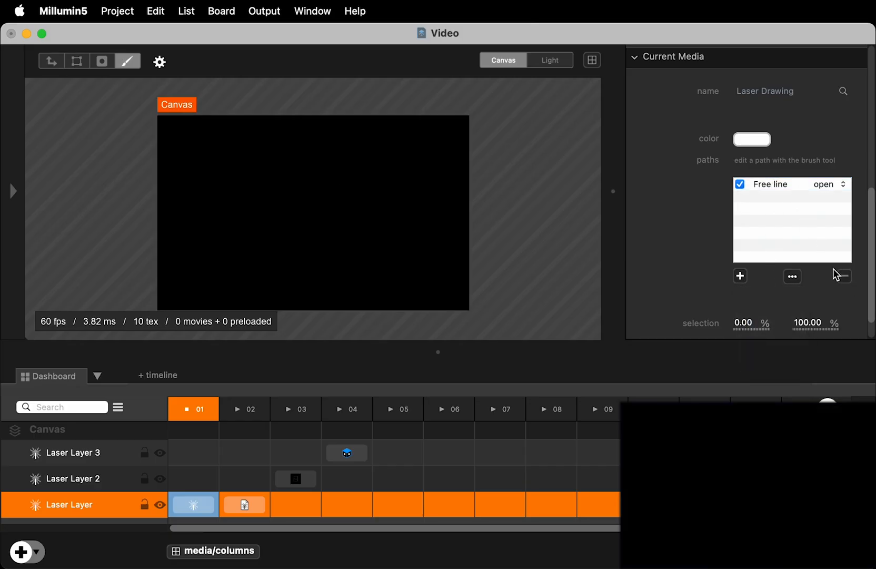
{"action": "left_click", "coordinate": [783, 184]}
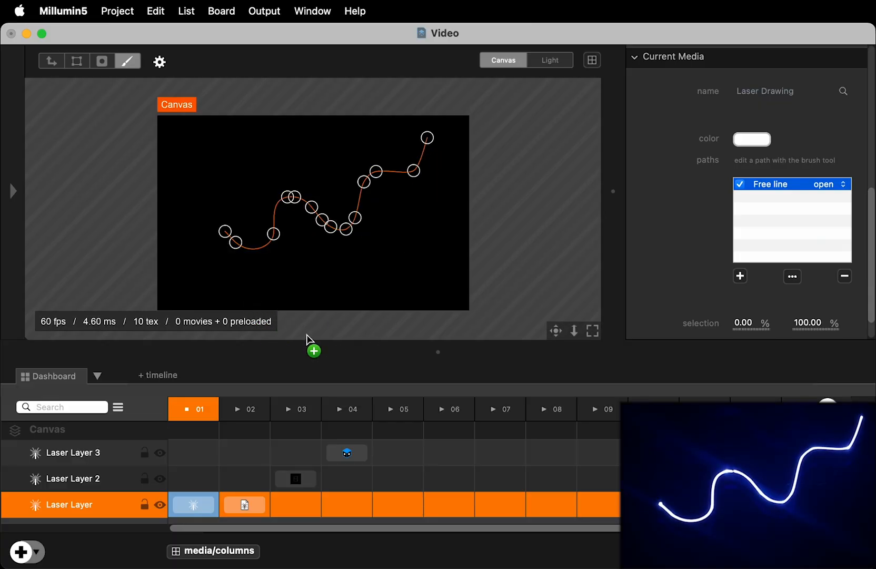
{"action": "left_click", "coordinate": [245, 503]}
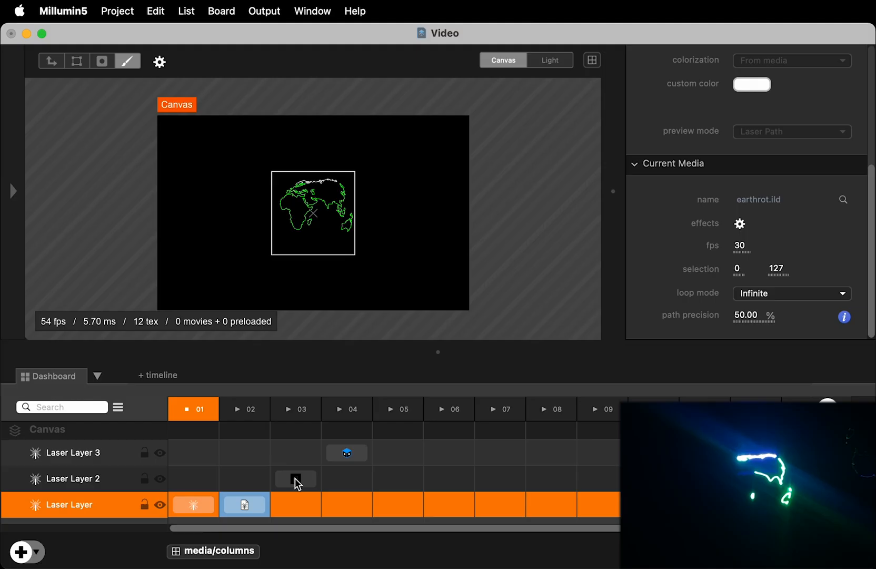
Launch the rotating wireframe cube clip in column 03 of Laser Layer 2.
{"action": "left_click", "coordinate": [296, 409]}
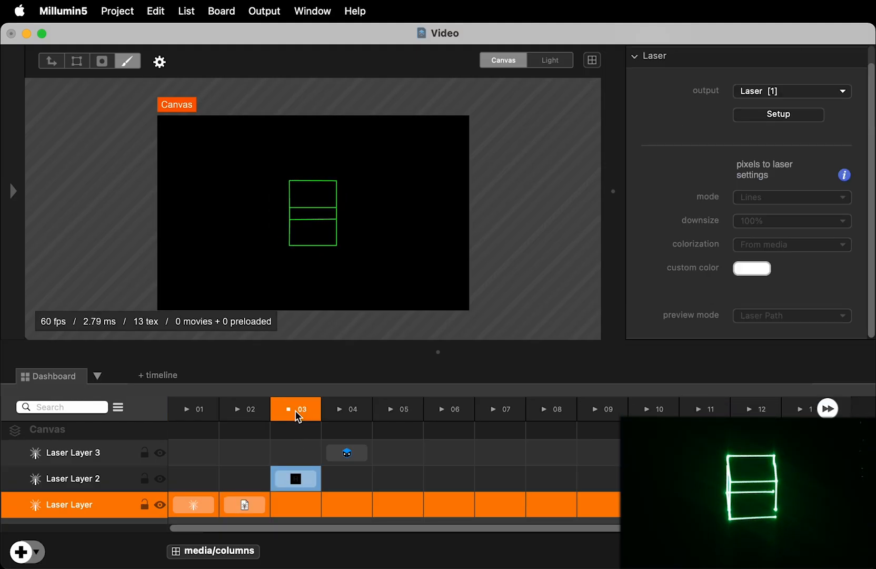
{"action": "left_click", "coordinate": [295, 478]}
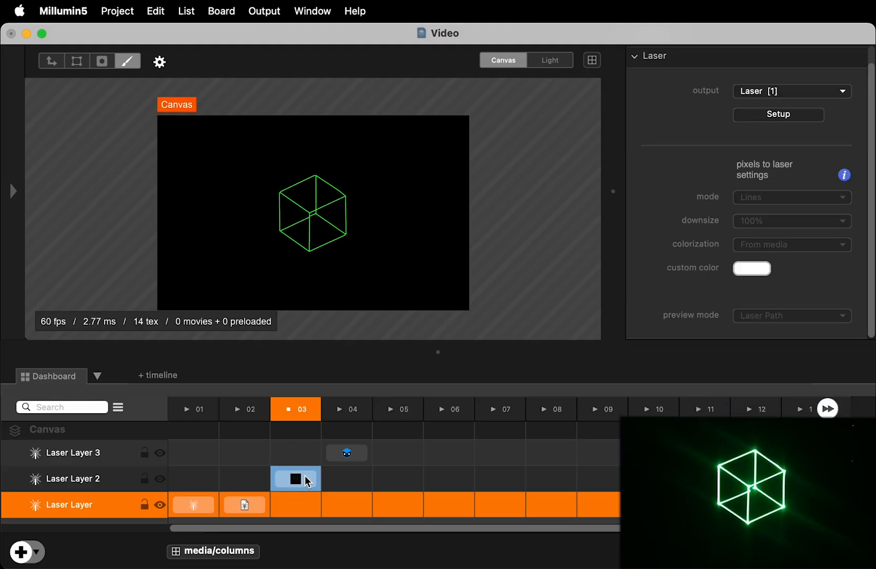